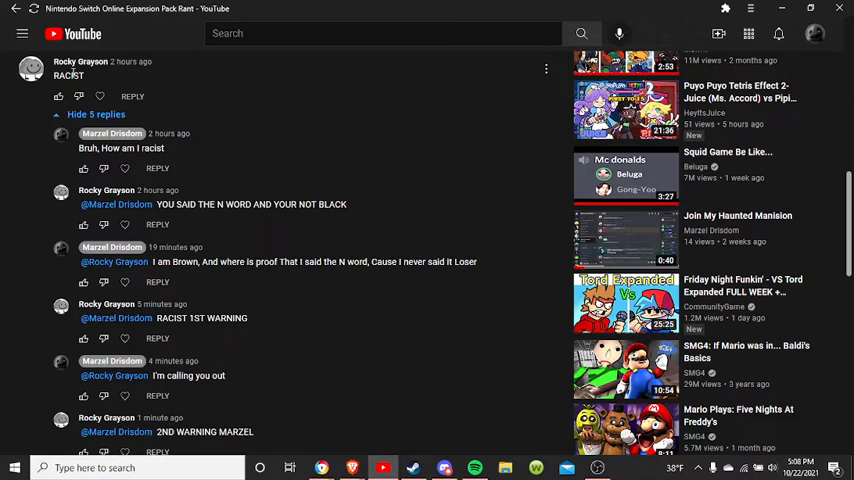
pyautogui.moveTo(270, 210)
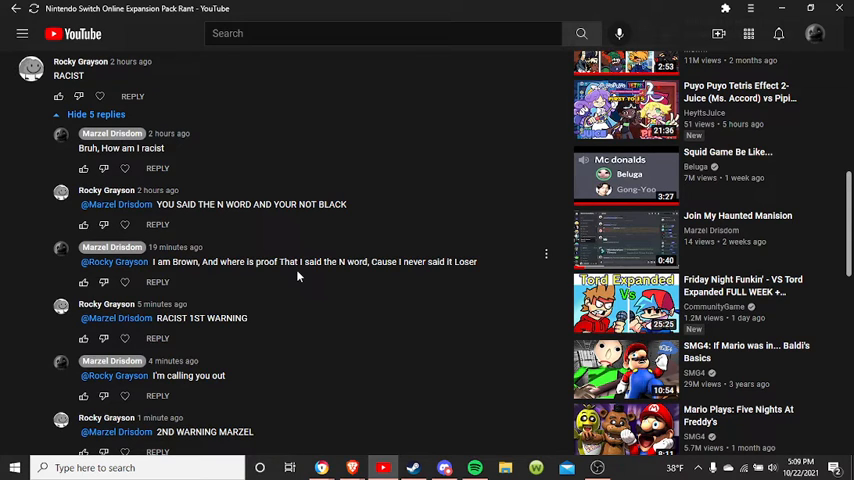
pyautogui.scroll(-3)
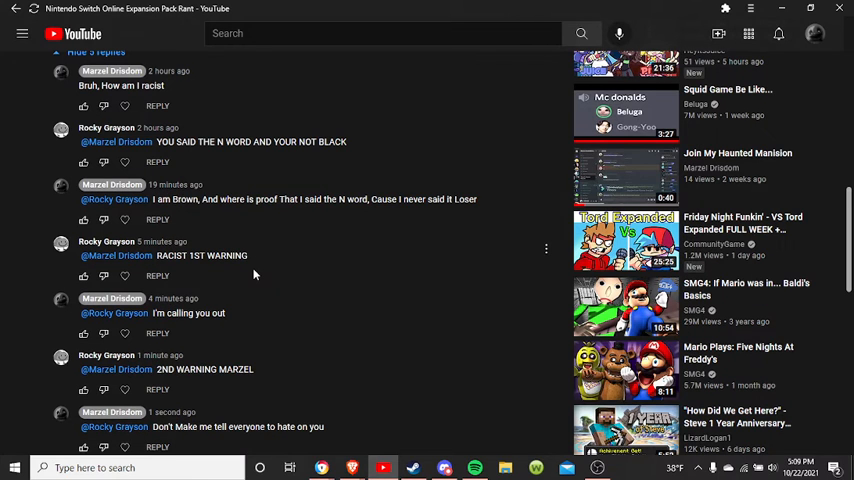